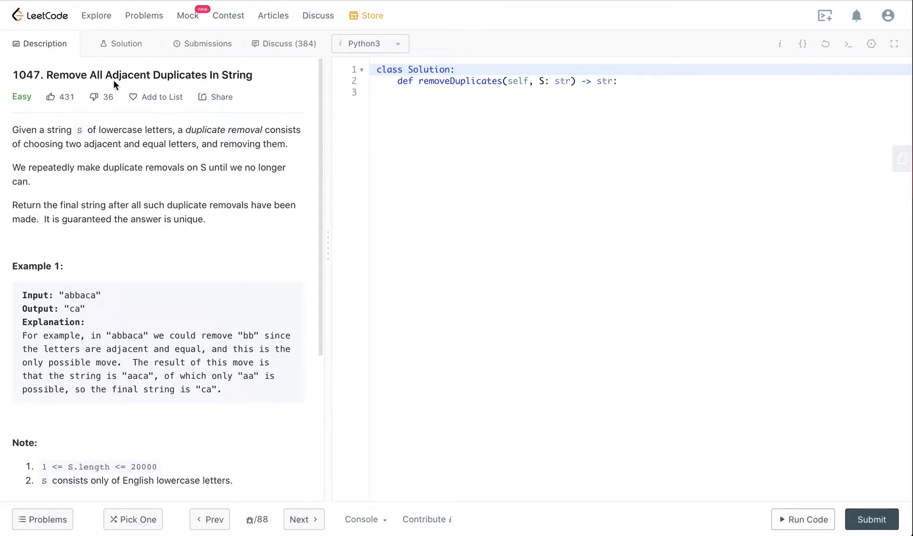
mouse_move(246, 94)
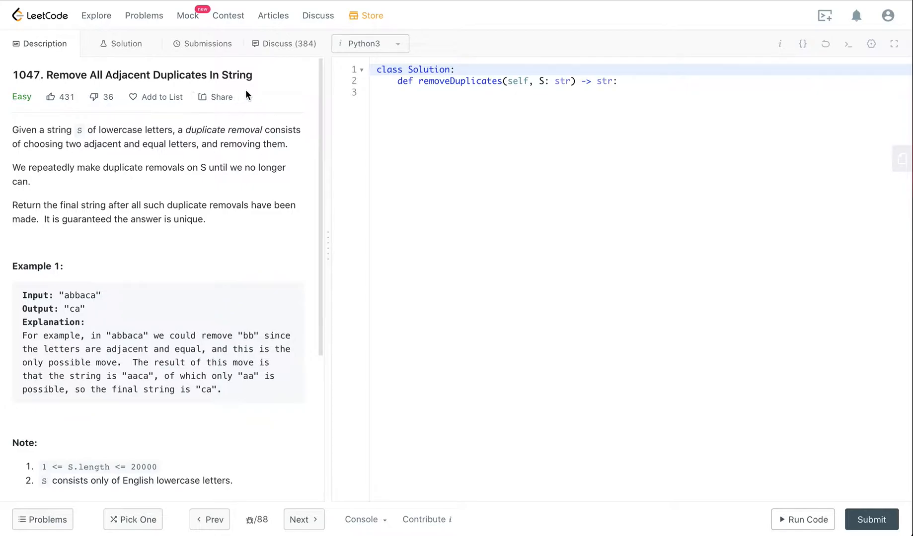
mouse_move(153, 168)
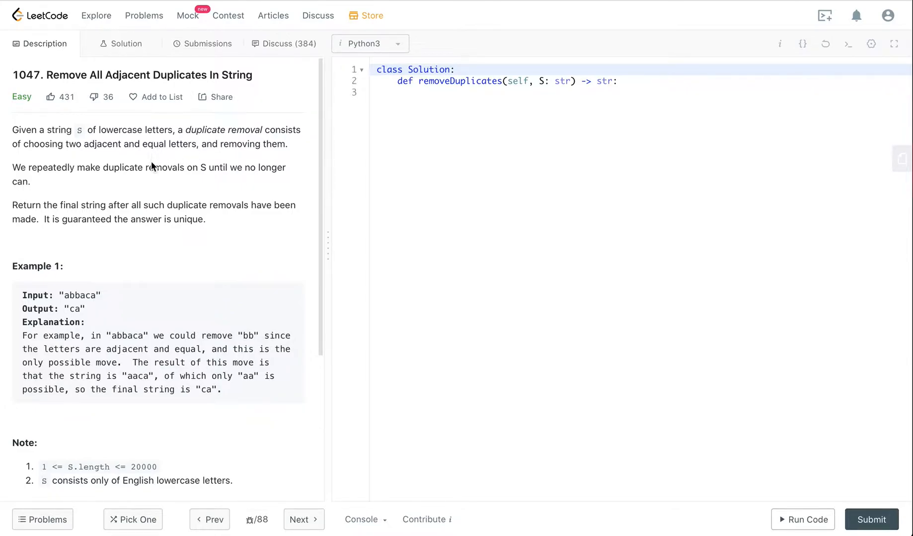
mouse_move(205, 144)
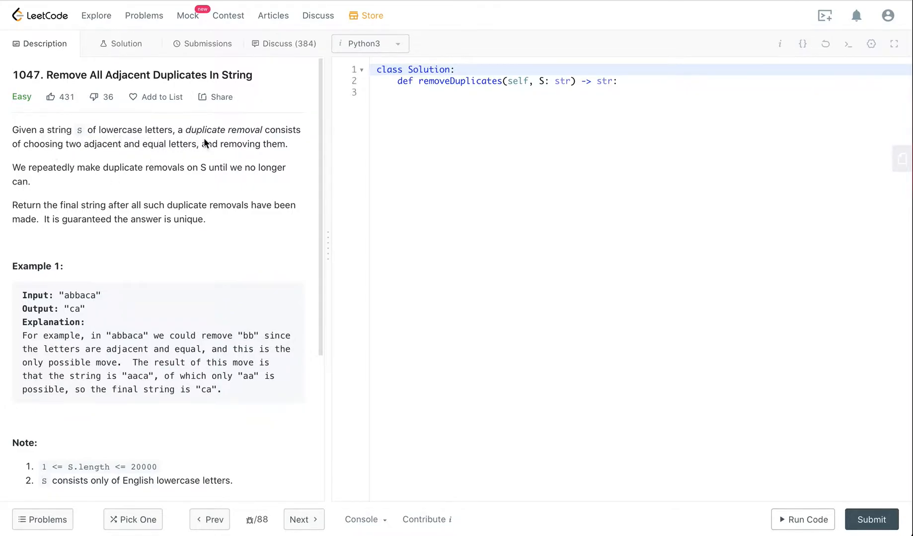
mouse_move(256, 146)
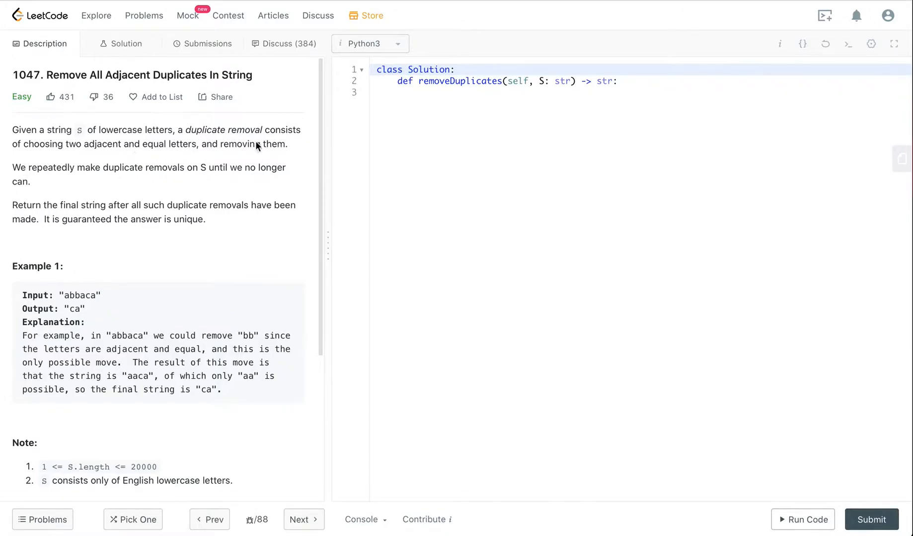
mouse_move(100, 158)
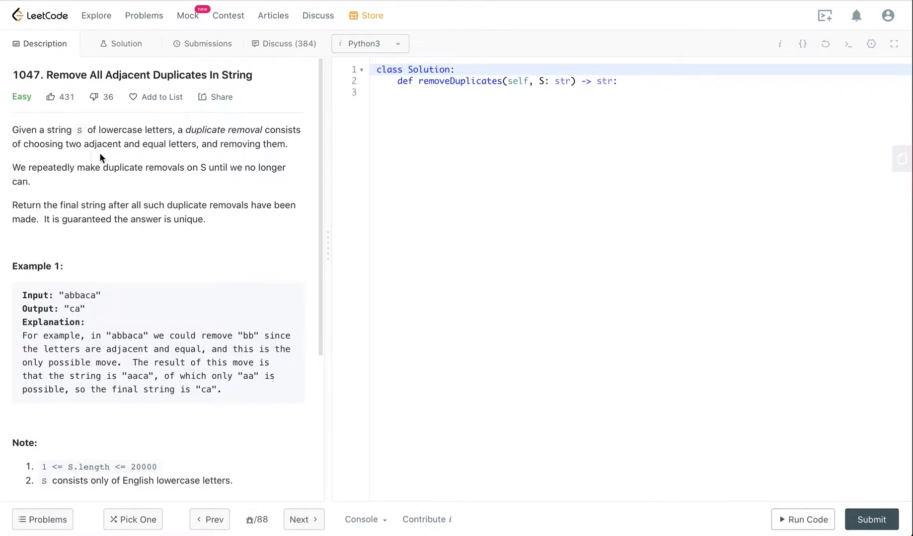
mouse_move(246, 158)
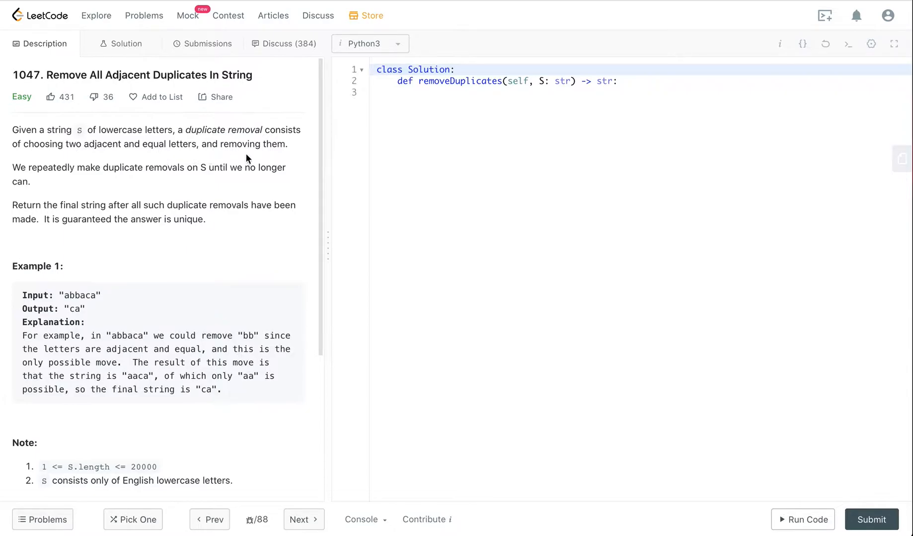
mouse_move(41, 179)
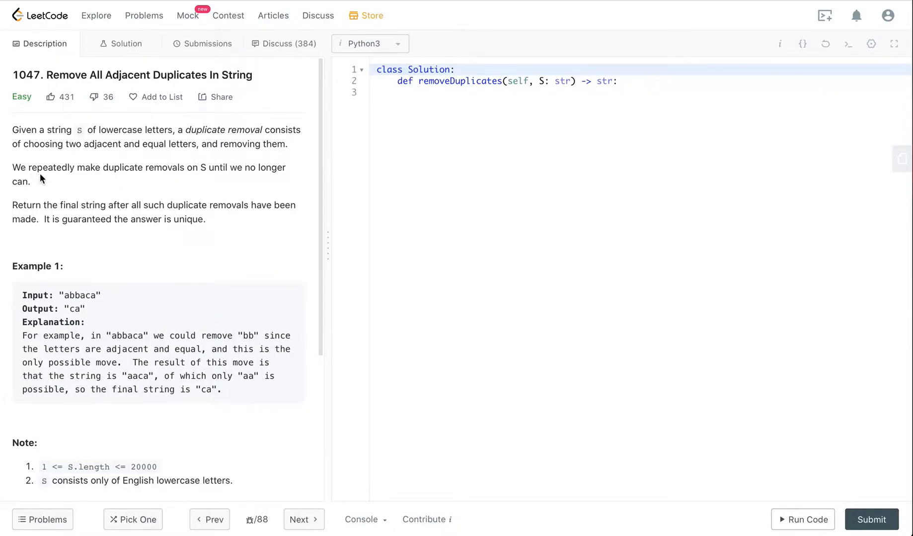
mouse_move(133, 178)
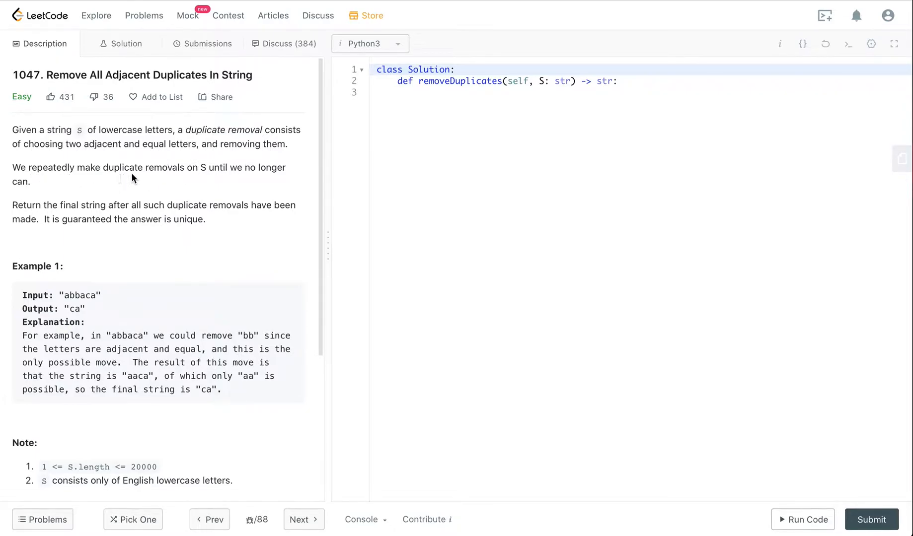
mouse_move(245, 187)
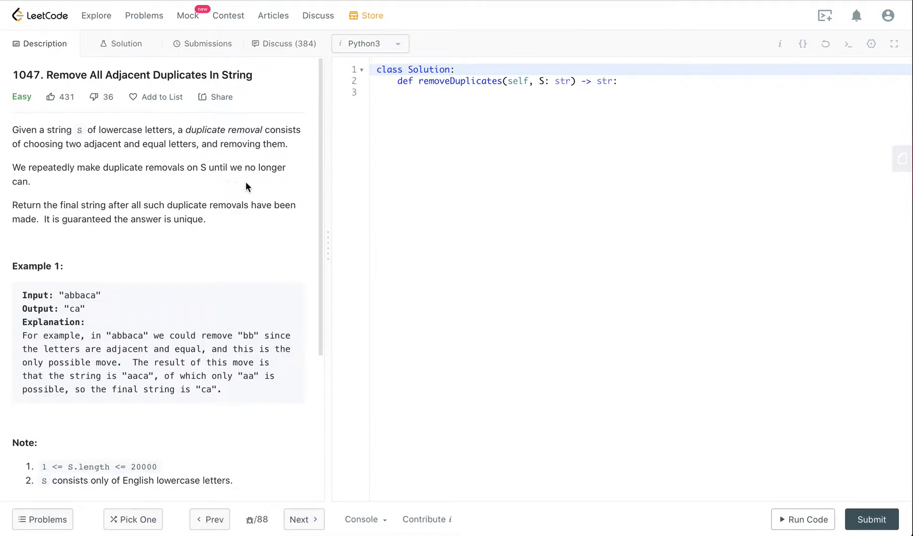
mouse_move(39, 226)
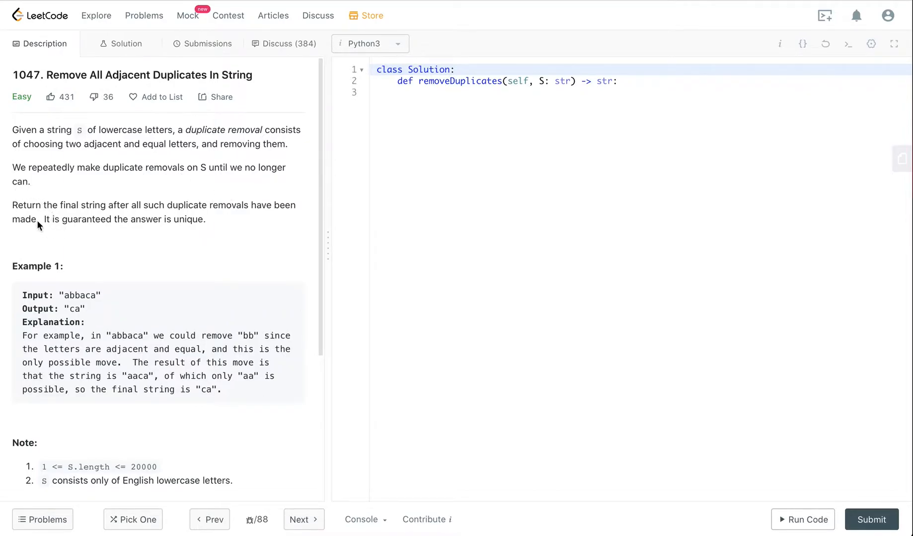
mouse_move(238, 218)
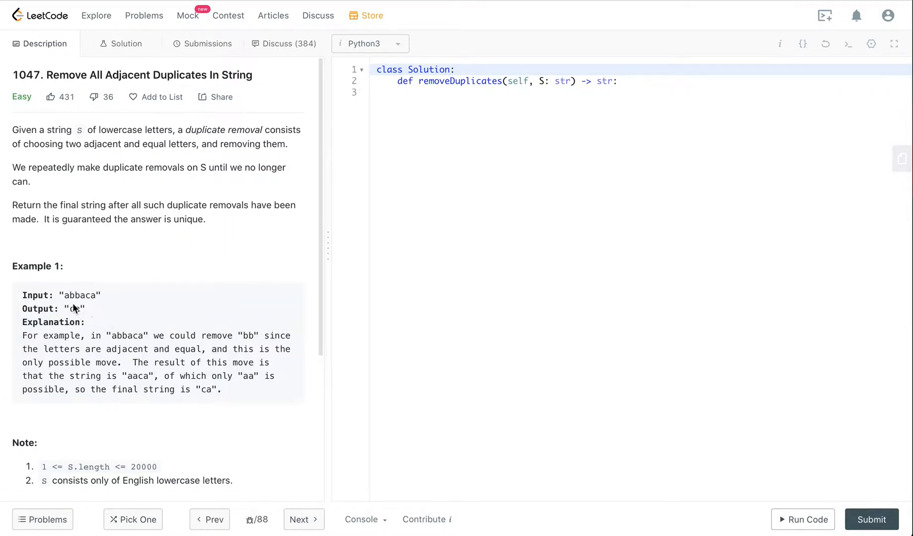
mouse_move(64, 298)
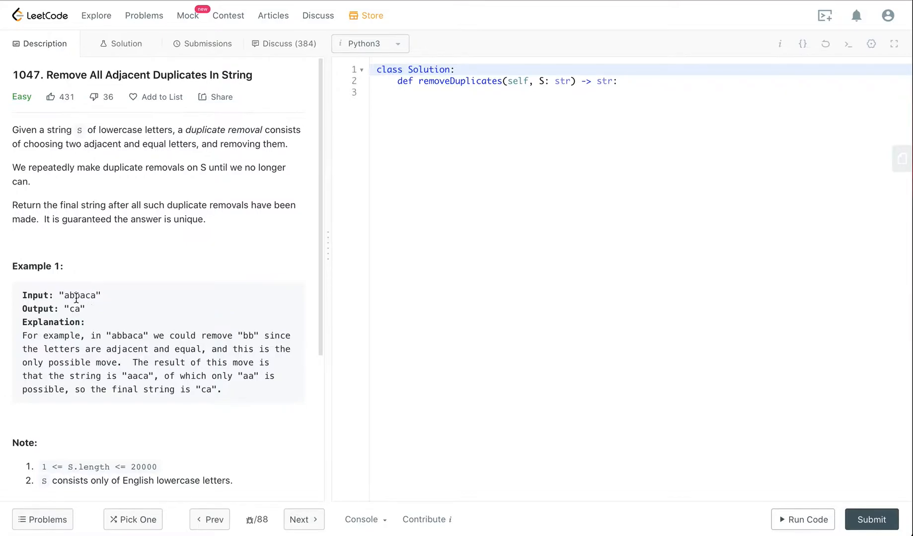
Highlight the bb pair and the explanation text in the abbaca example
double_click(73, 295)
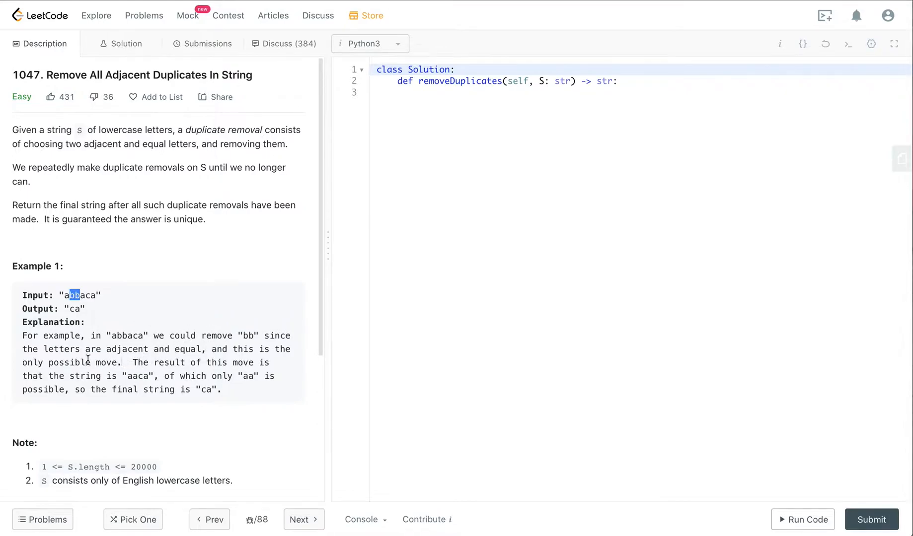
double_click(138, 376)
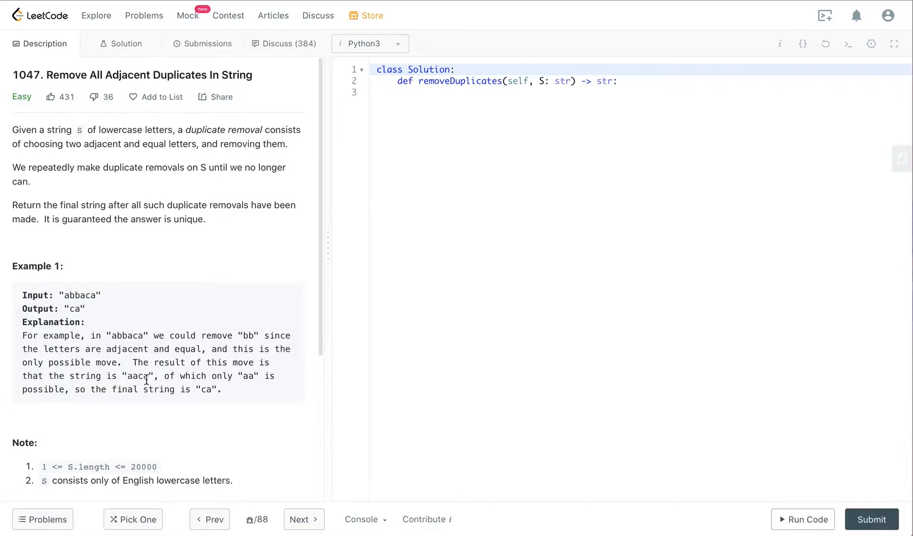
double_click(141, 375)
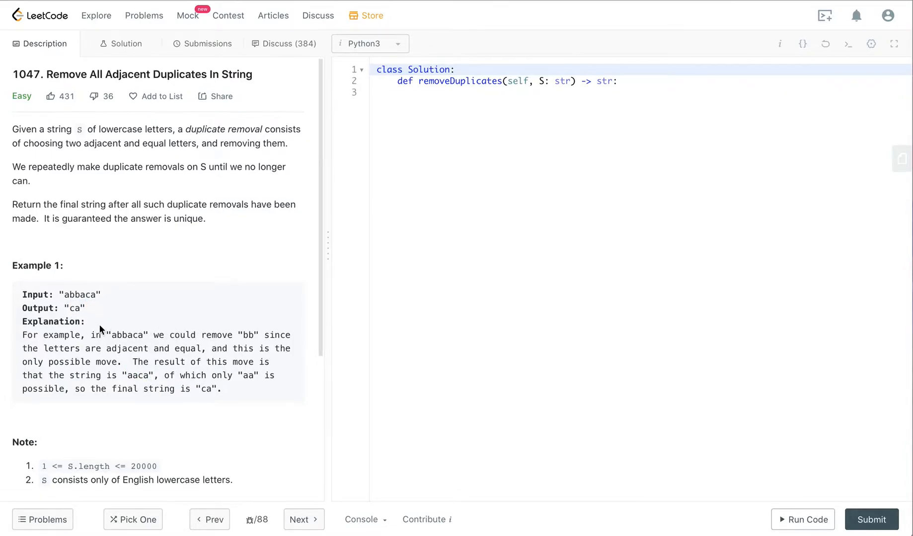
mouse_move(91, 315)
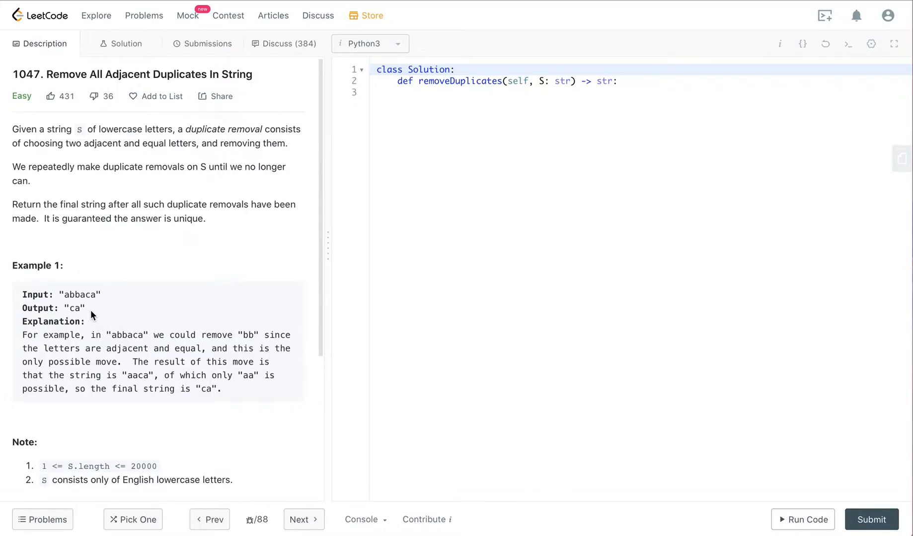
mouse_move(140, 323)
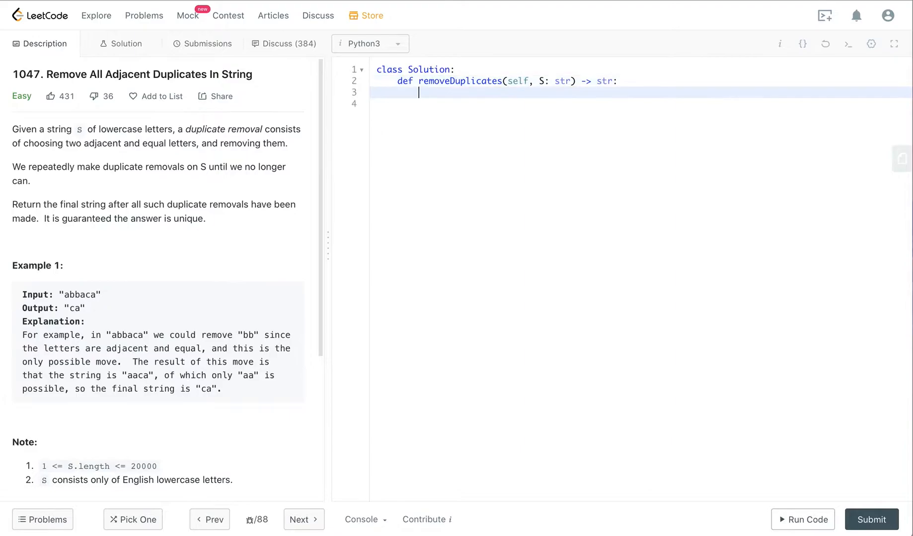
Write a '# stack' comment inside removeDuplicates and begin a second comment line
text(#)
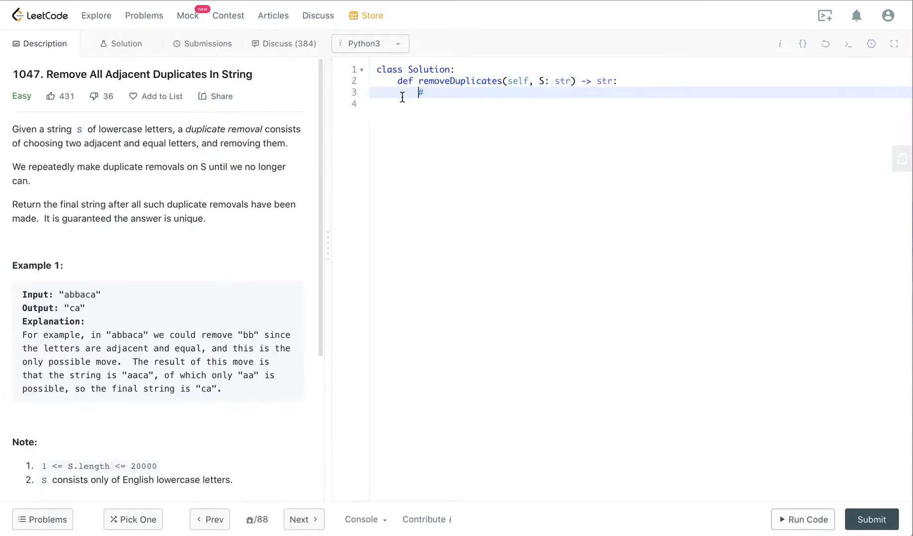
text(std)
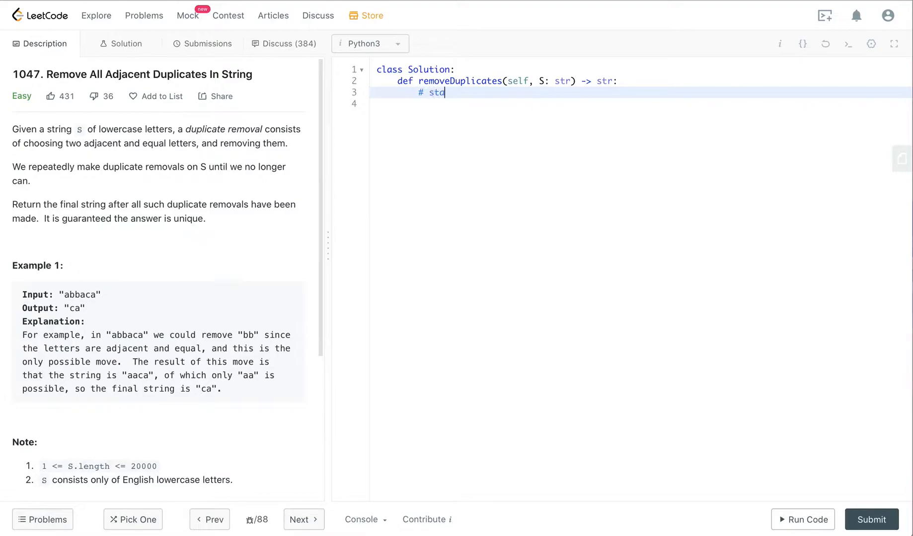
text(ack)
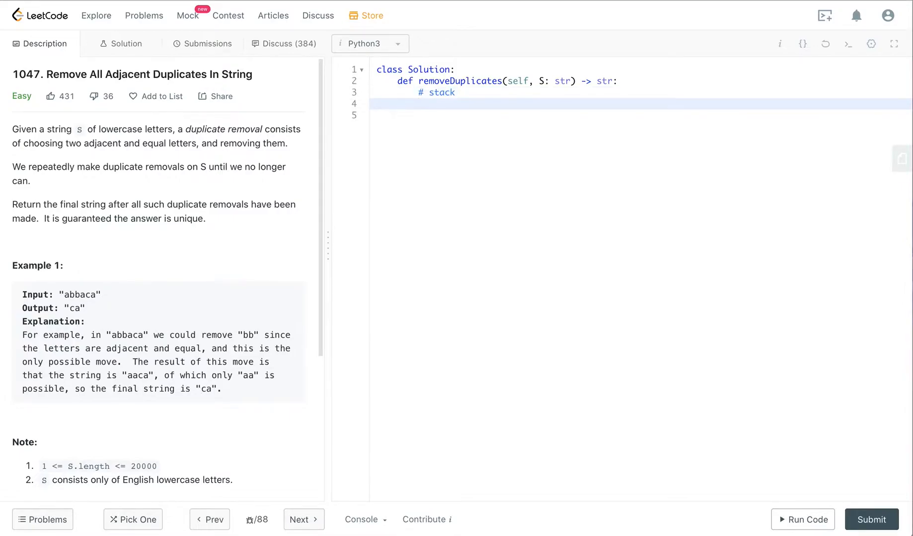
text(#)
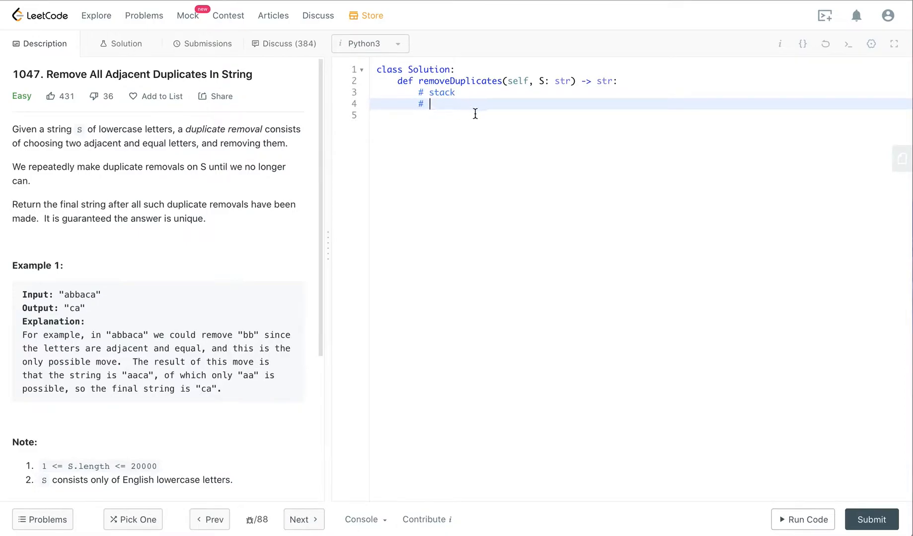
Write the example input abbaca in the second comment
text(abbaca)
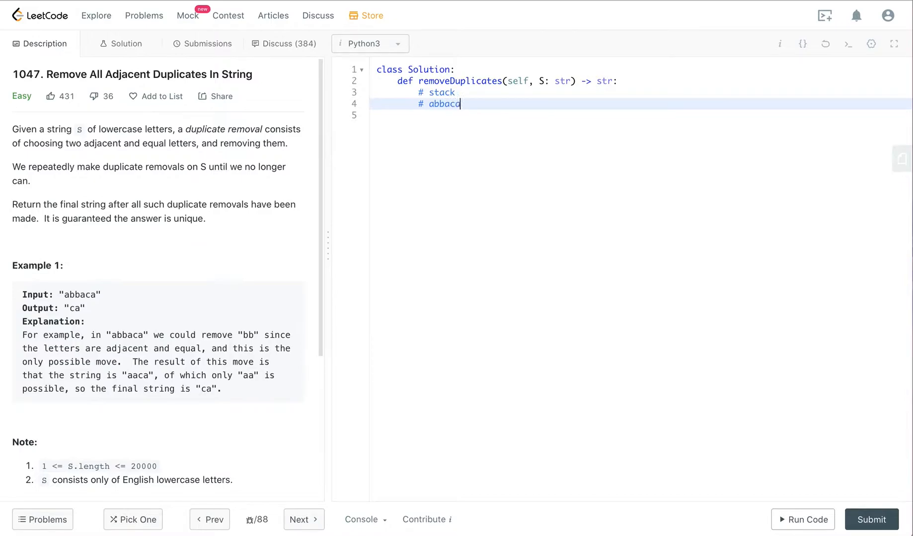
mouse_move(418, 147)
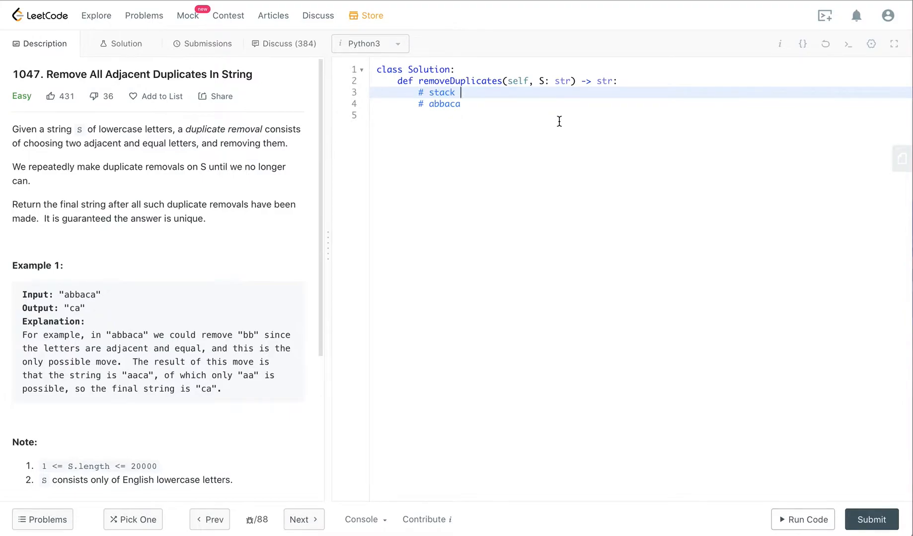
Start the stack trace after '# stack' so it reads ["a"]
text([])
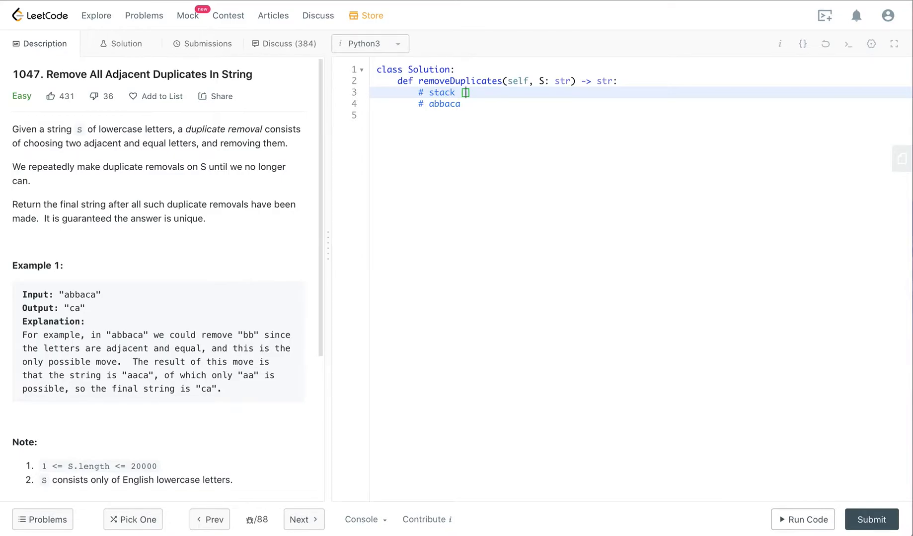
text(S[0])
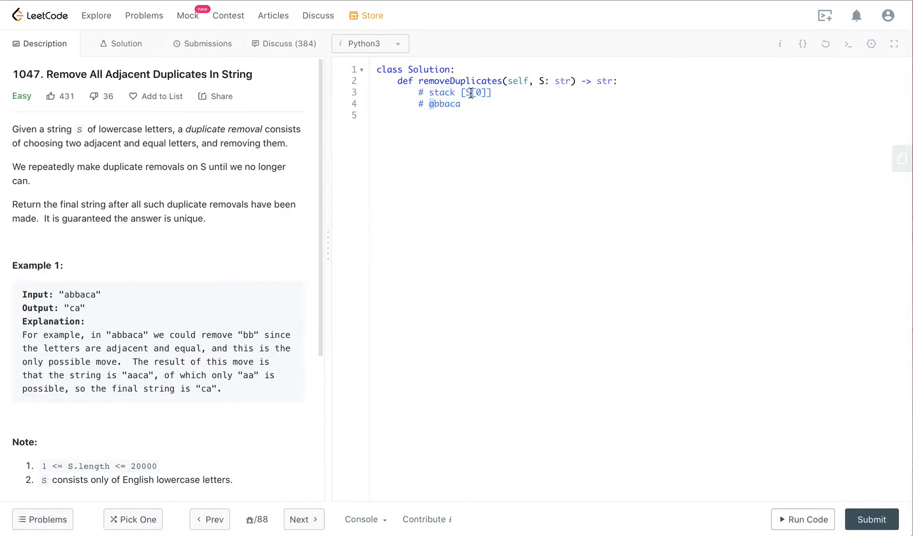
text(a)
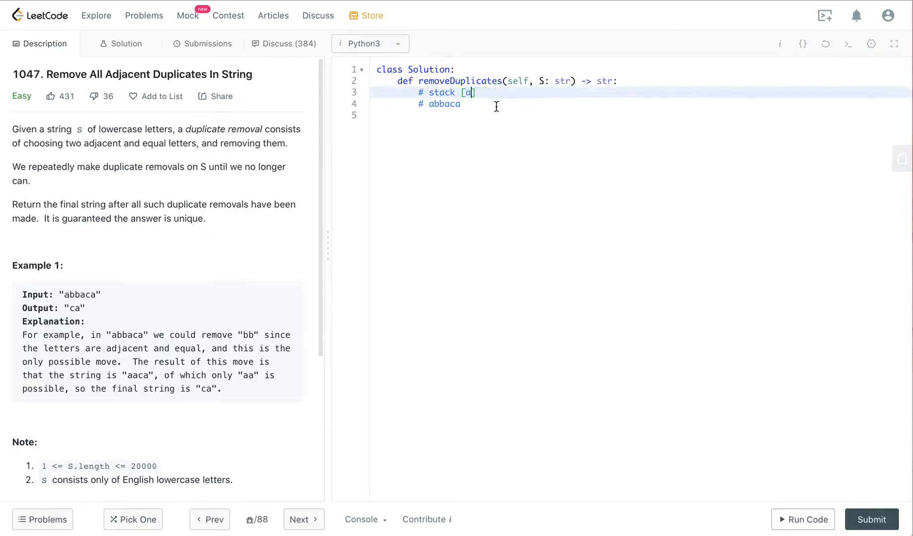
text(")
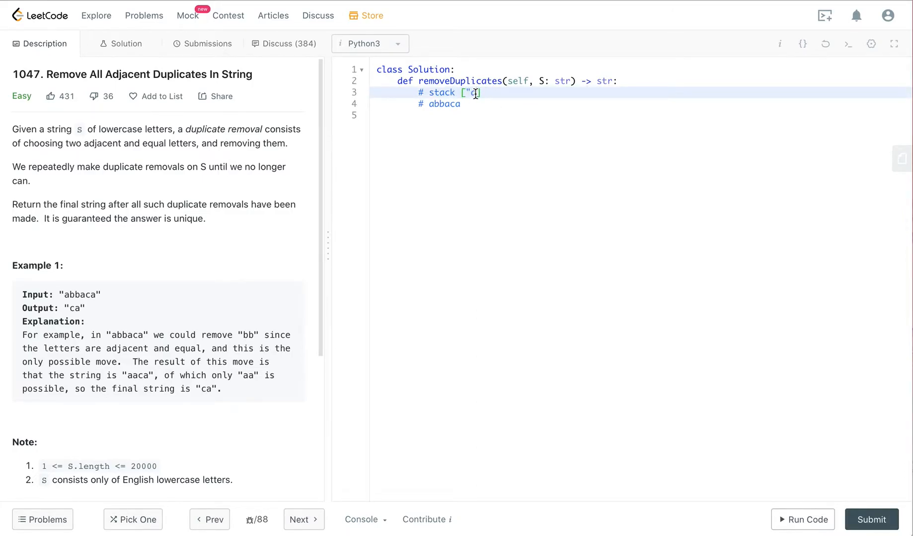
text(a)
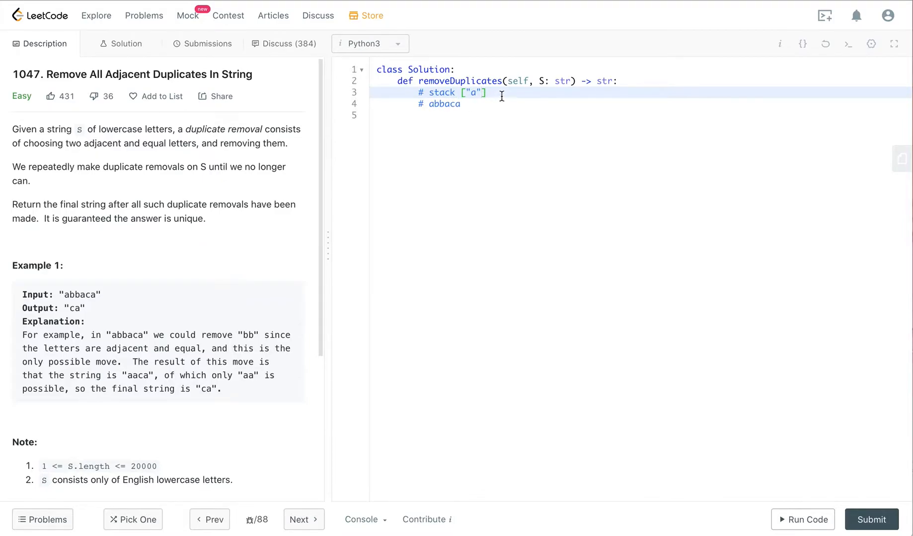
Add a comment line with a * marker above abbaca tracking the current letter
key(Return)
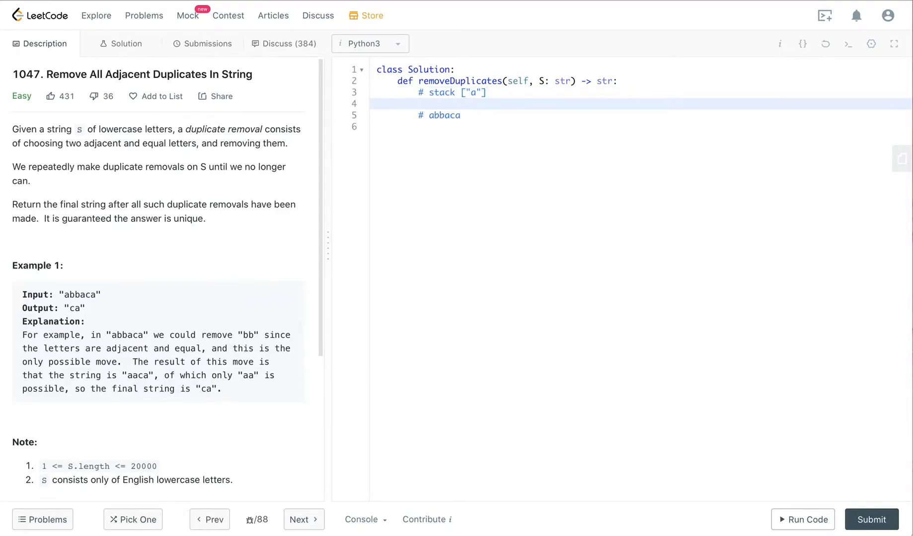
text(#)
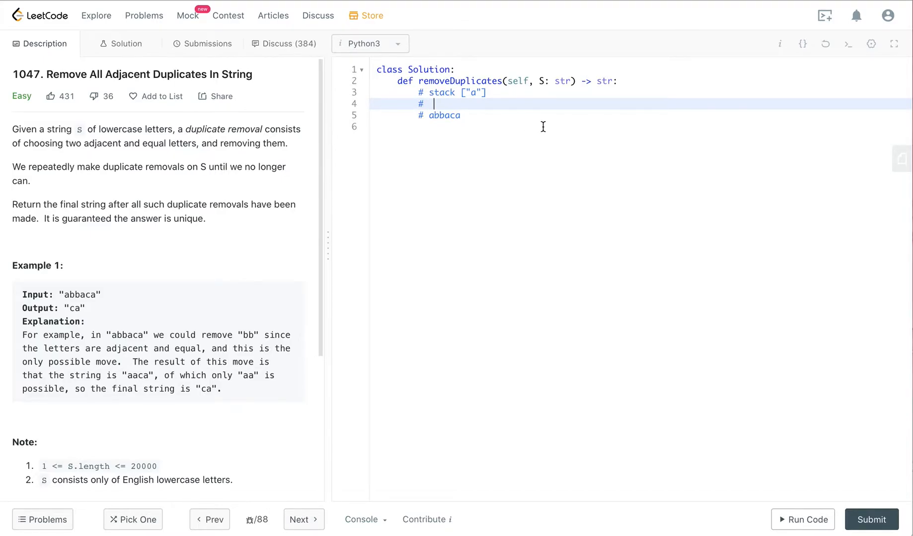
text(*)
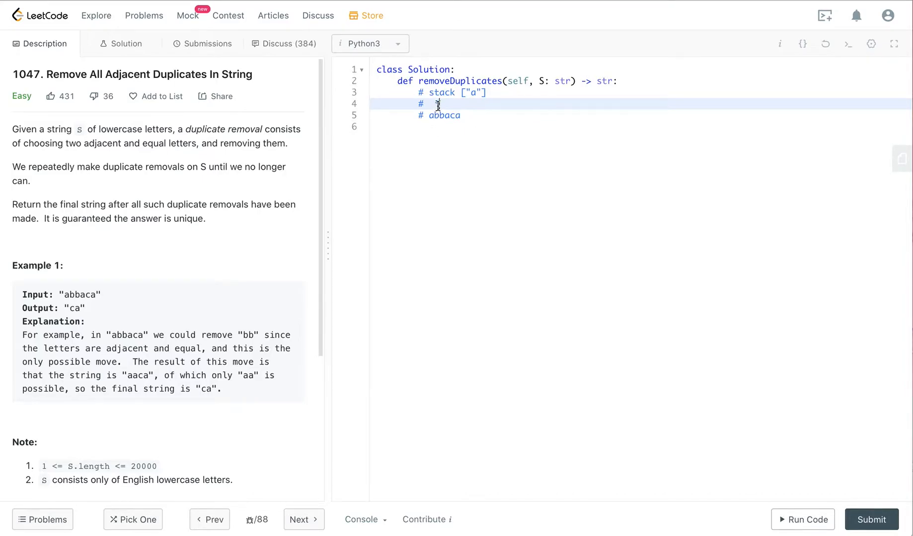
text(*)
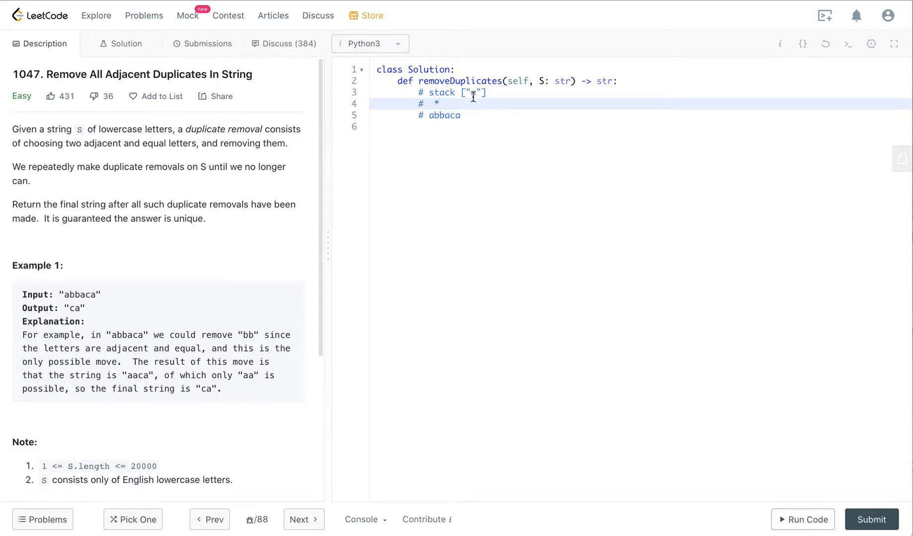
text(a)
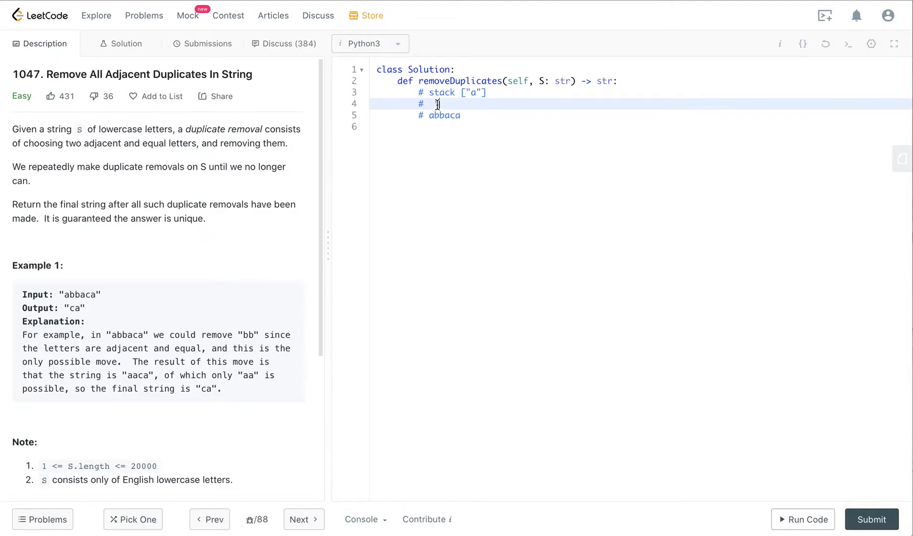
text(*)
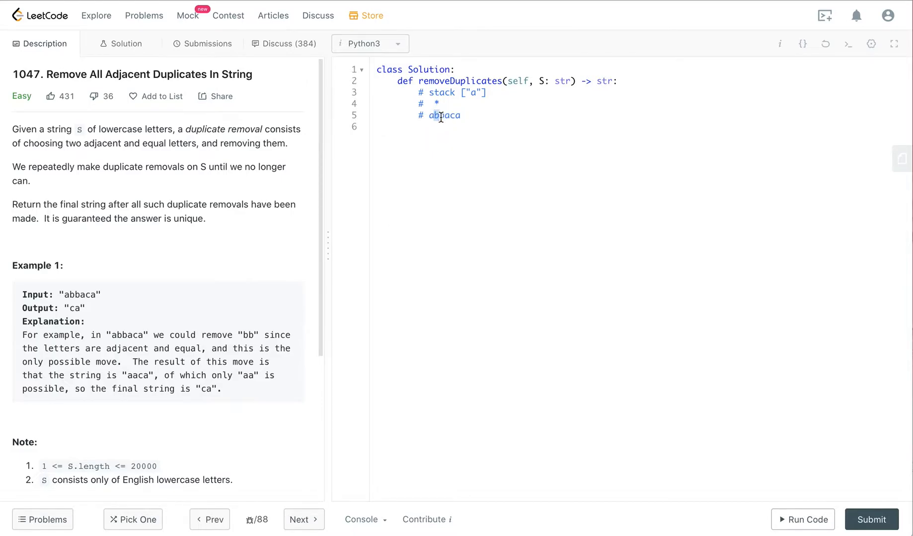
mouse_move(475, 93)
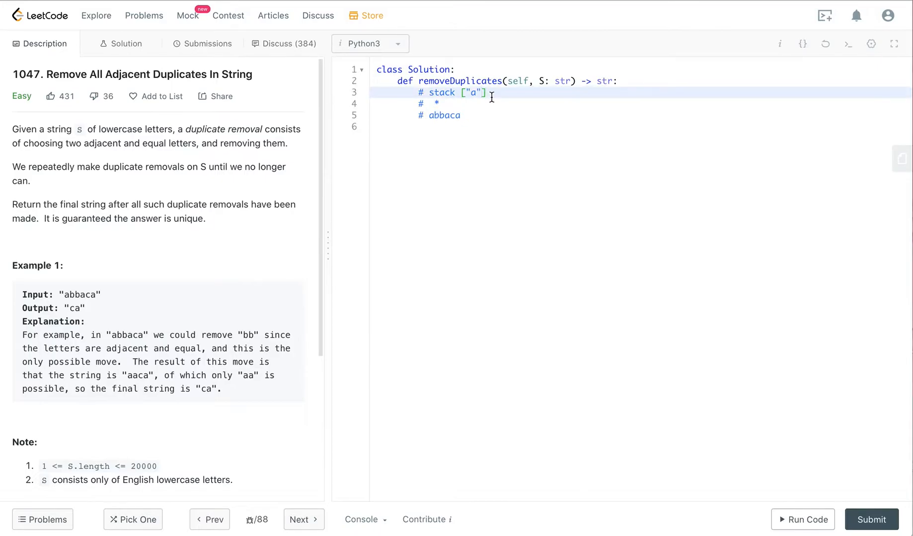
Push "b" so the stack comment reads ["a", "b"]
text(, "b")
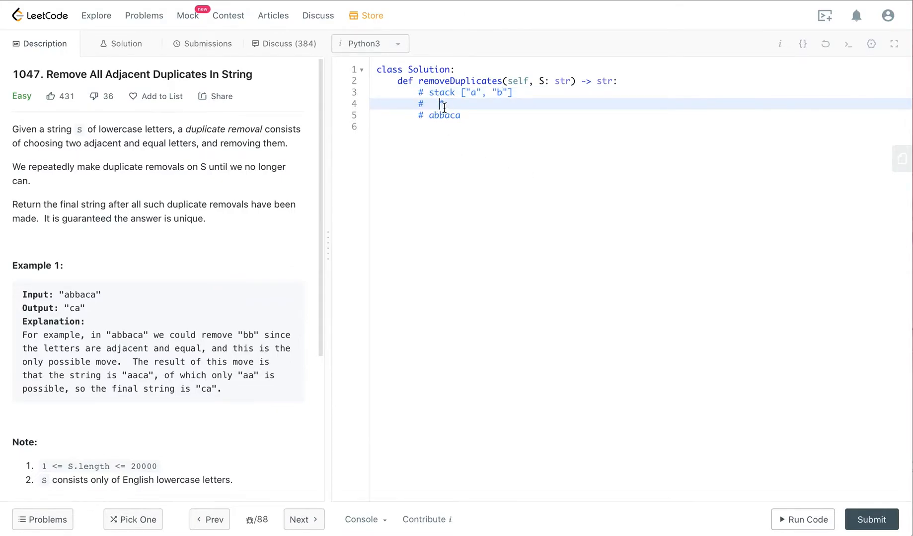
Pop "b" from the stack comment and advance the * marker to the next letter
click(442, 115)
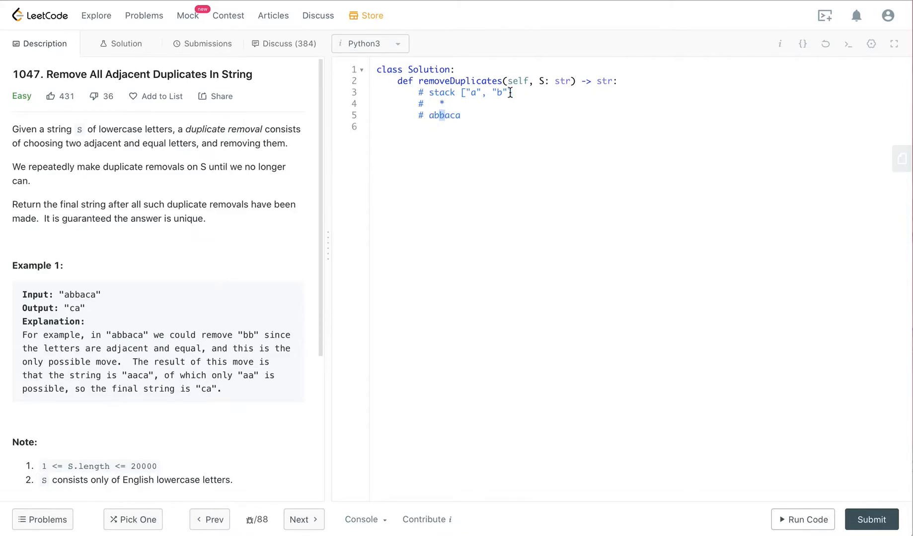
mouse_move(500, 92)
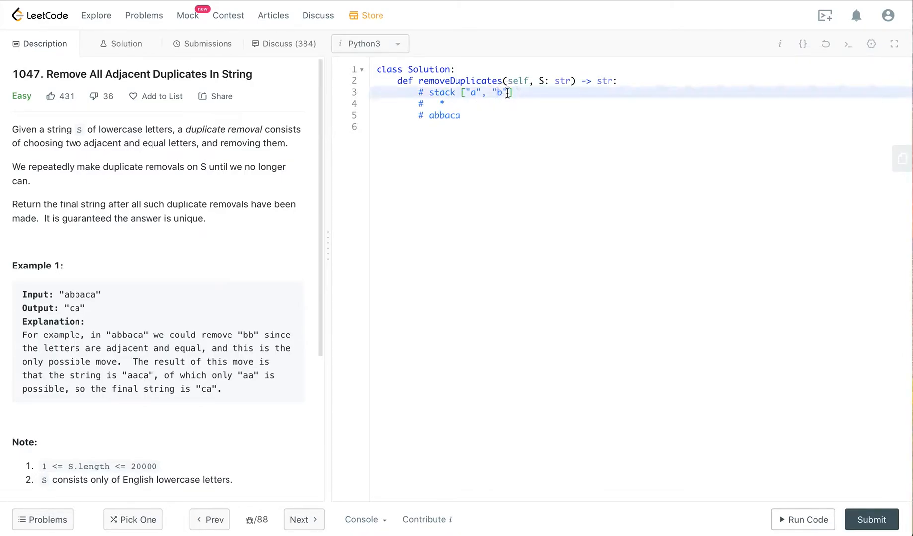
key(Backspace)
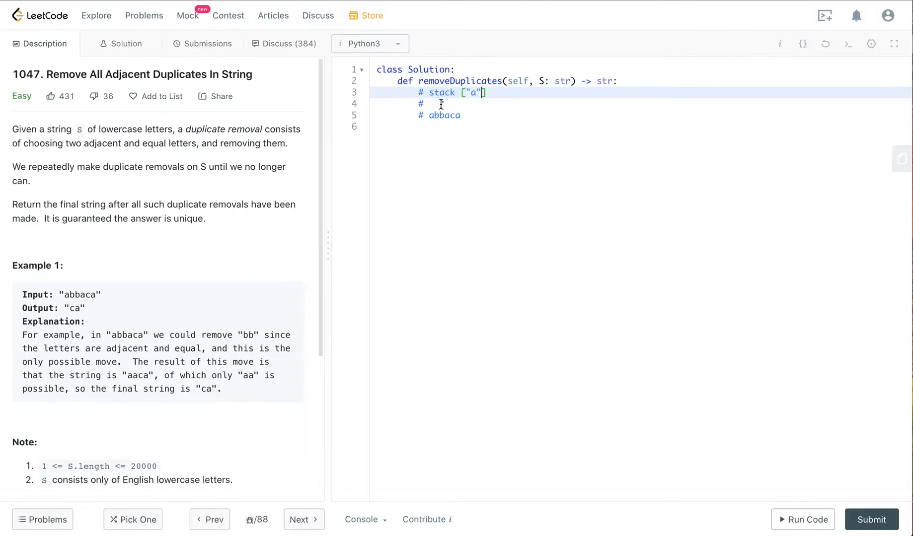
text(*)
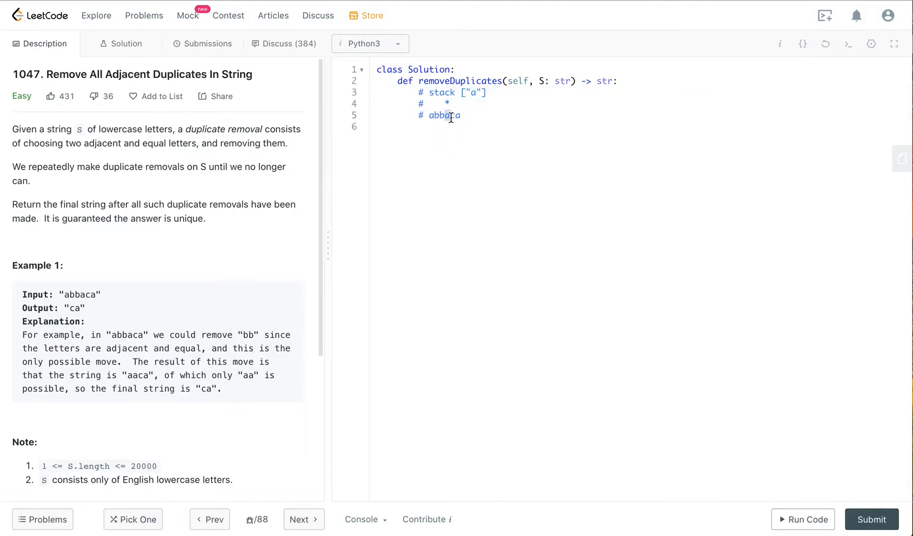
mouse_move(481, 97)
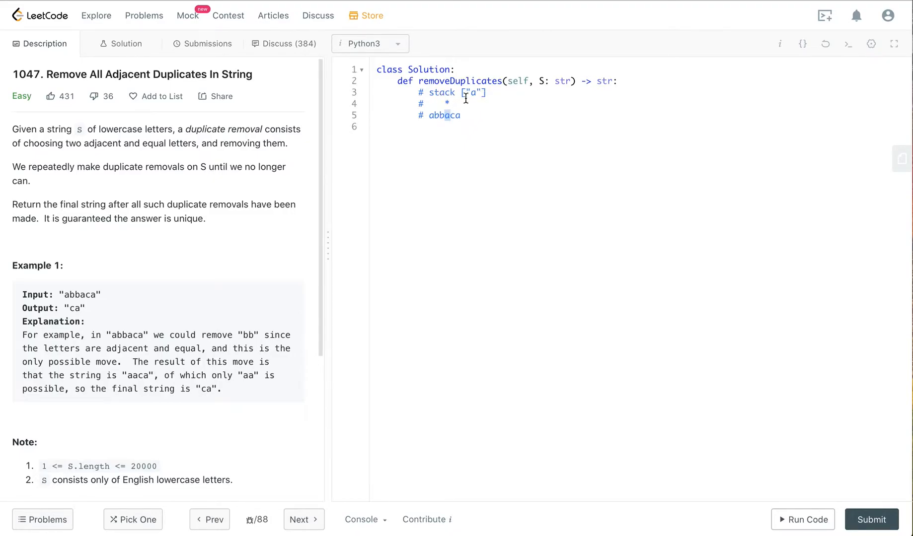
mouse_move(448, 122)
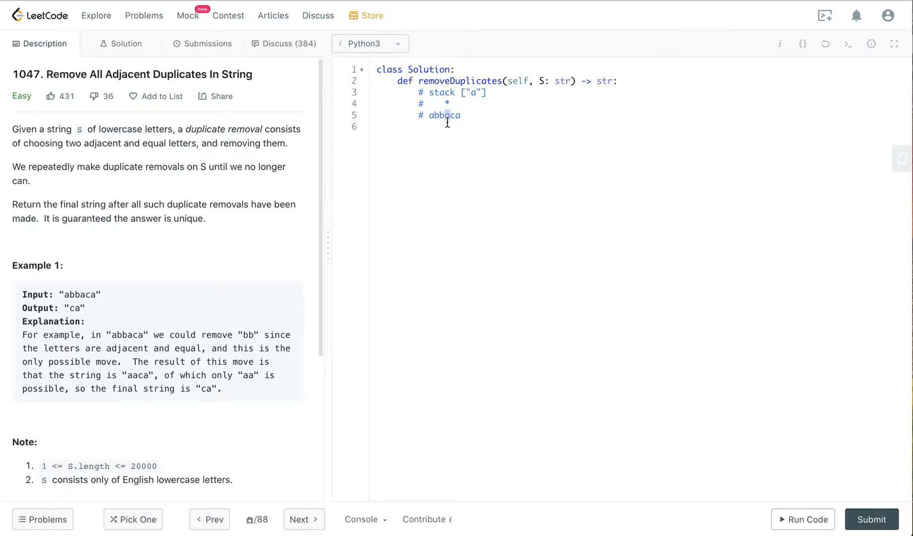
Pop "a" leaving the stack comment [], and move the marker on again
click(480, 93)
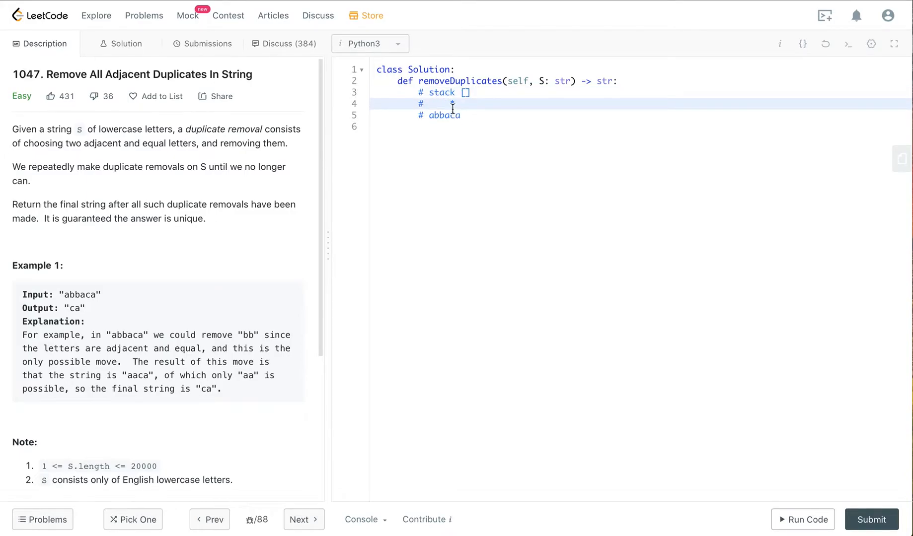
text(*)
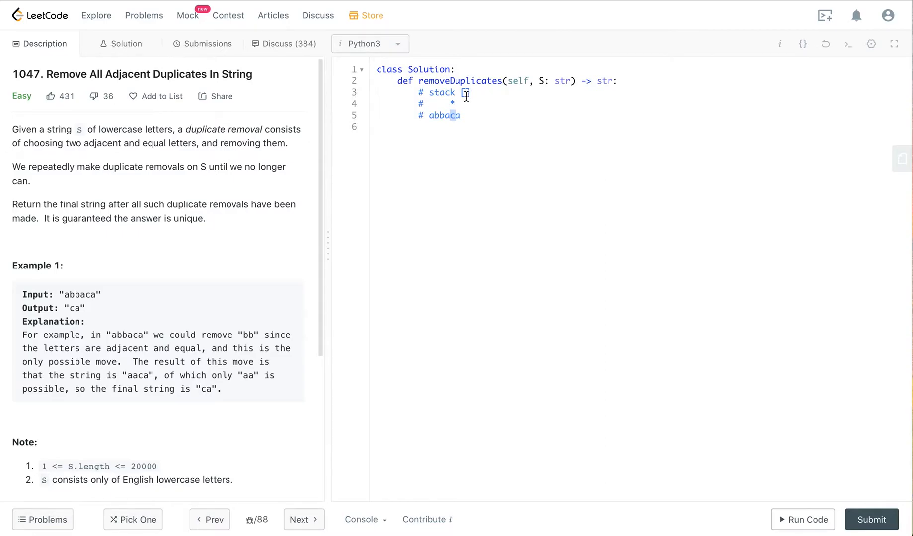
mouse_move(449, 105)
text(c)
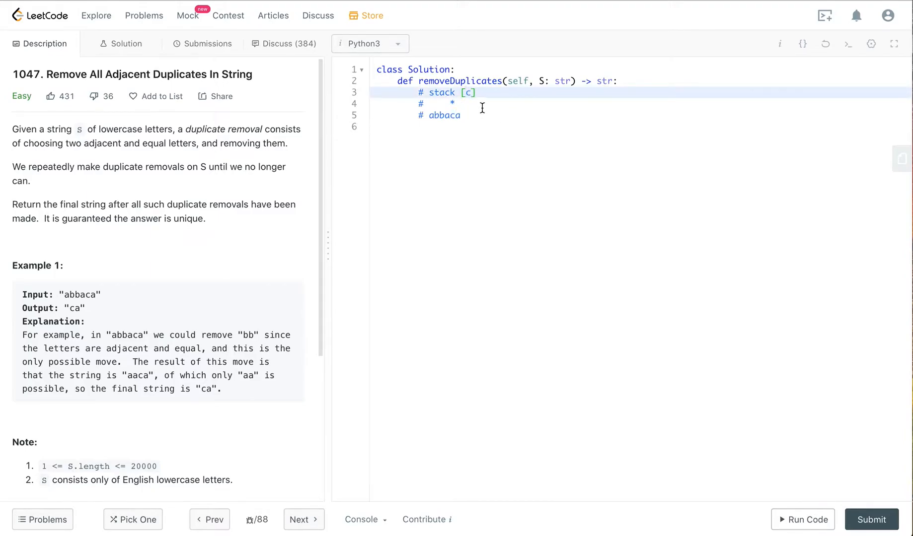
Push "c" into the stack comment and advance the marker
text(")
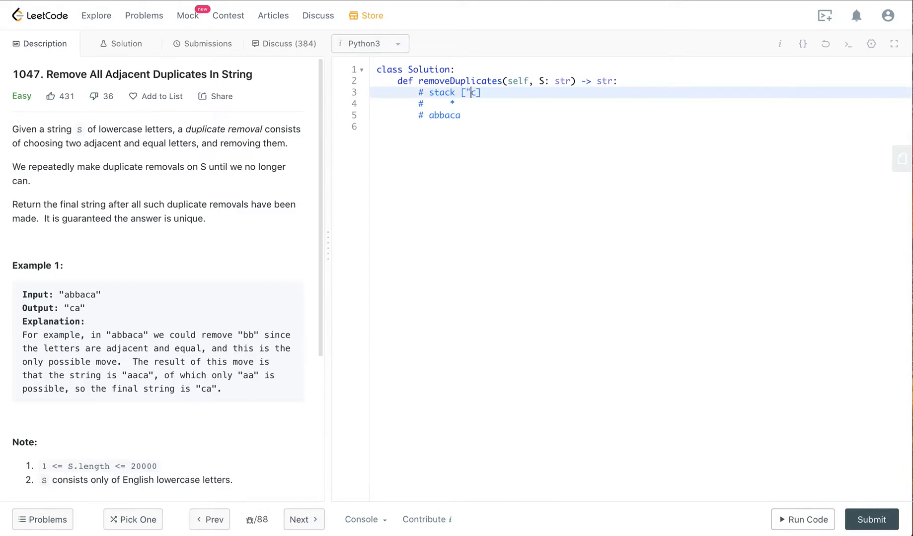
text(c)
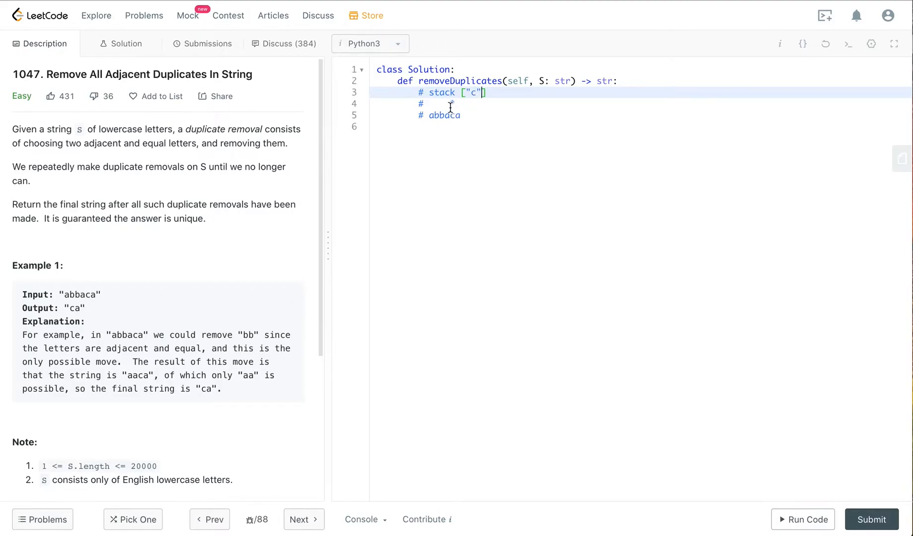
text(*)
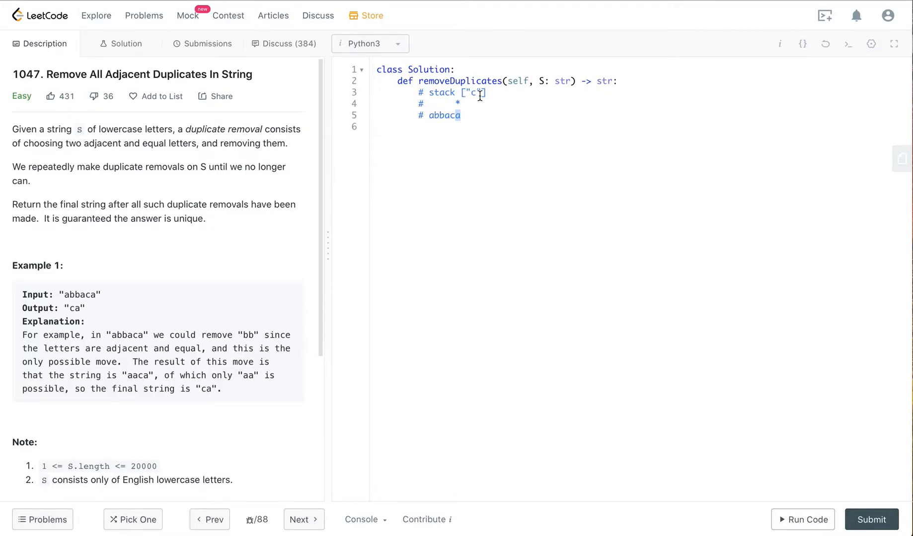
Append "a" so the stack comment reads ["c","a"]
click(481, 92)
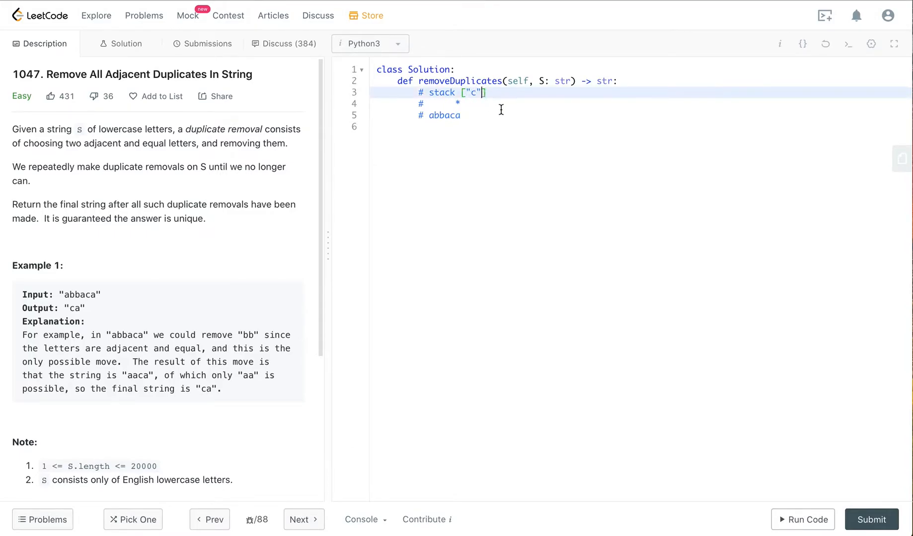
text(,"")
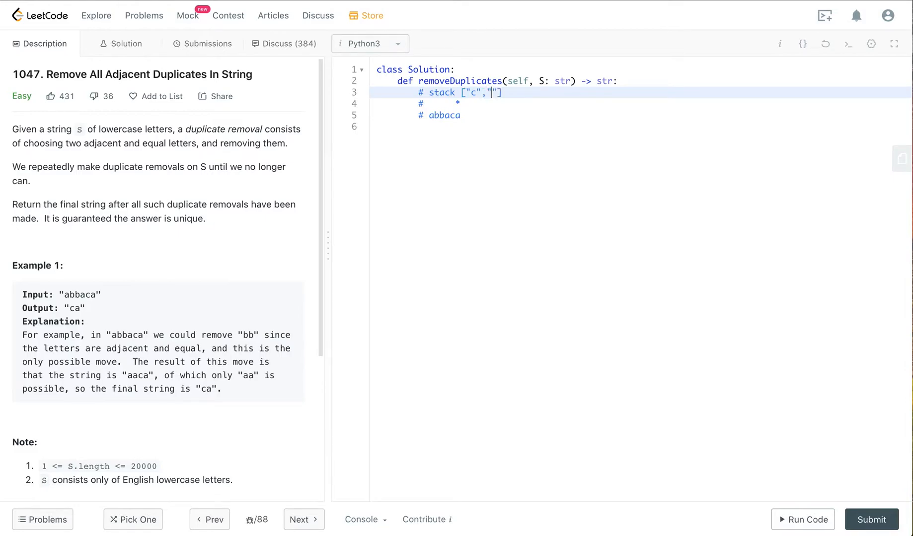
text(a)
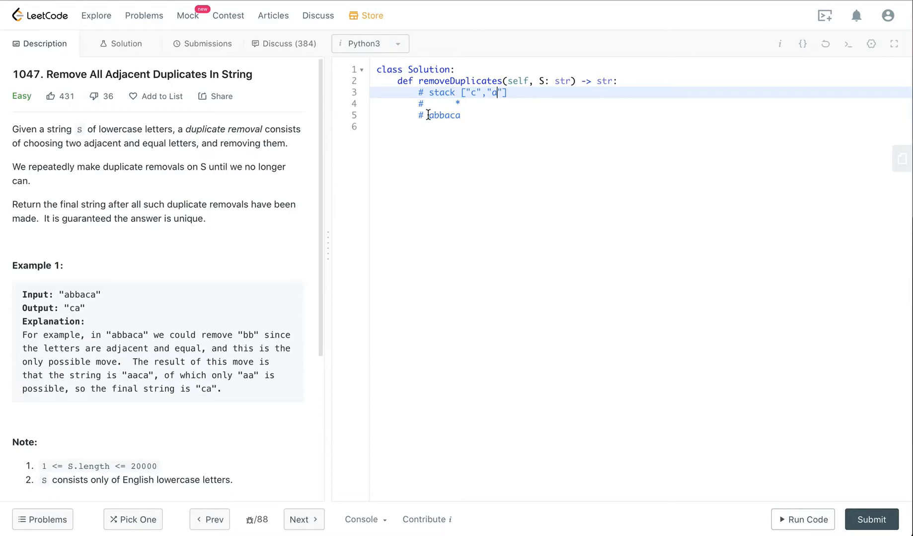
Highlight the example string abbaca and the final stack contents
double_click(444, 116)
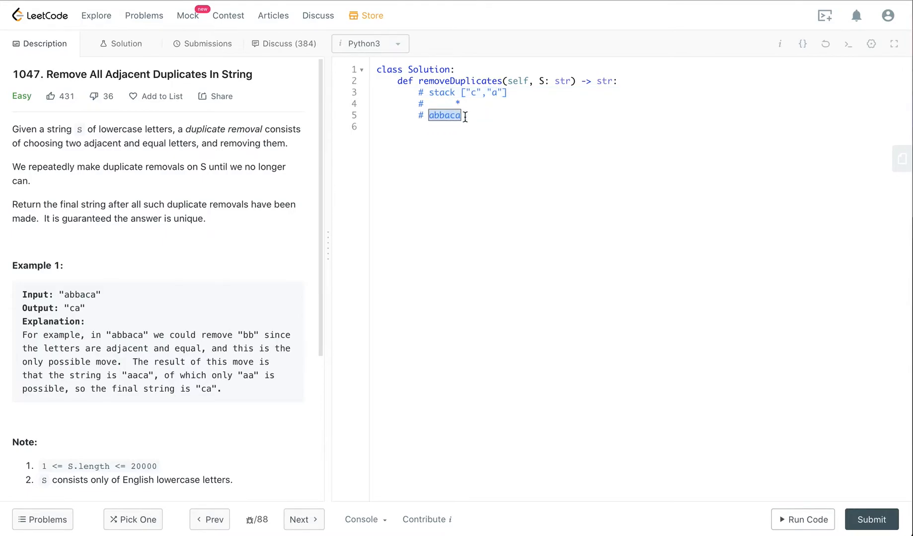
mouse_move(473, 113)
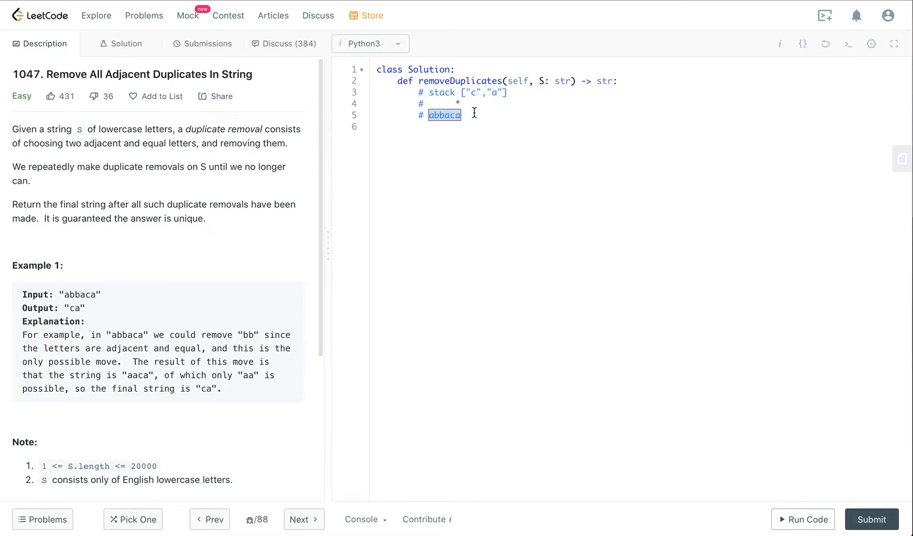
click(454, 92)
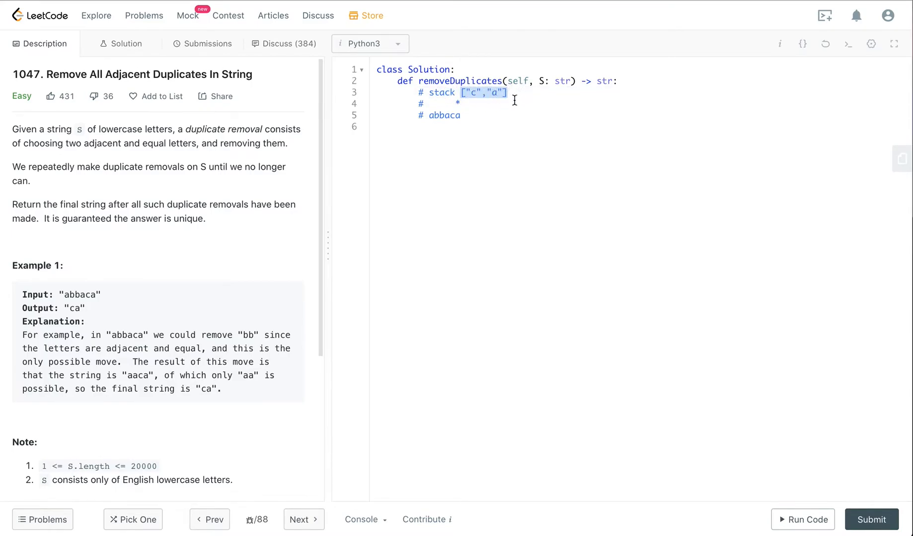
mouse_move(98, 321)
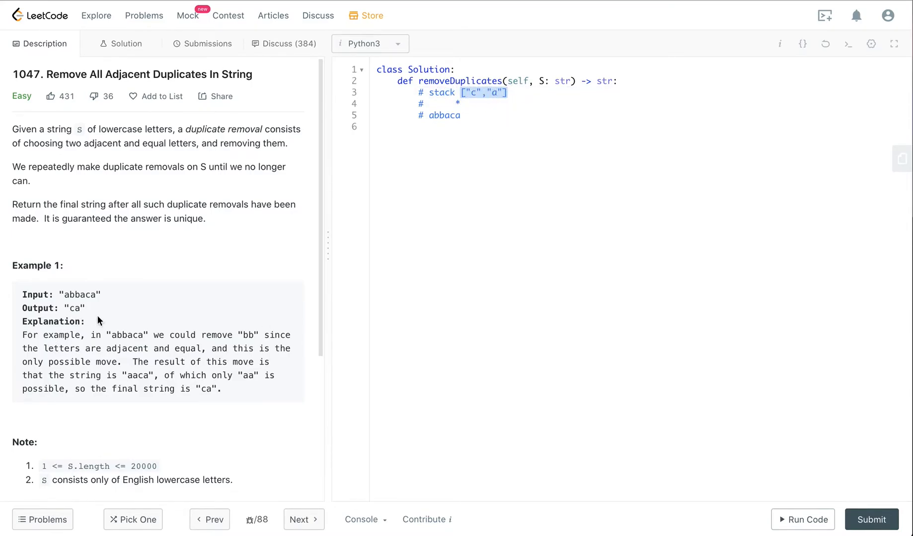